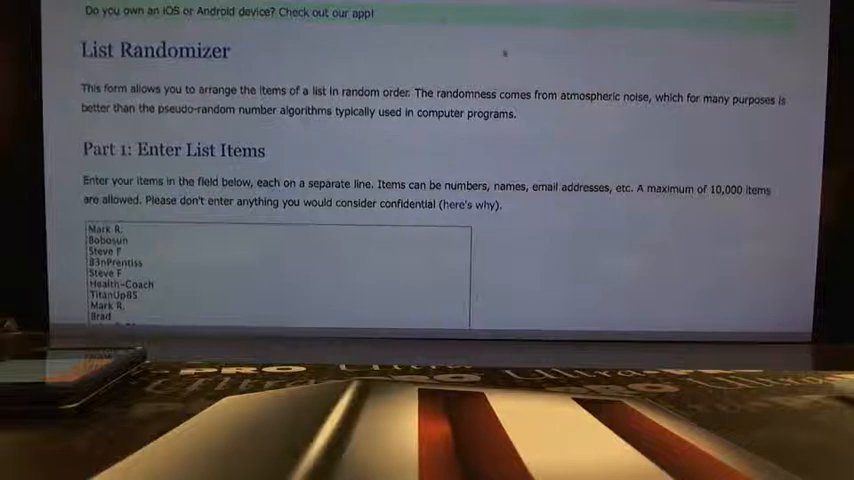
Randomize the 225 giveaway usernames and scroll through the shuffled results.
scroll("down", 3)
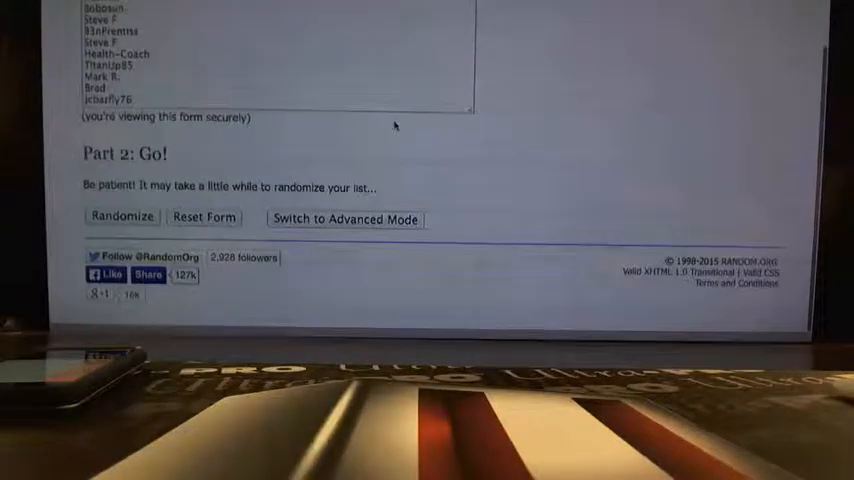
scroll("up", 3)
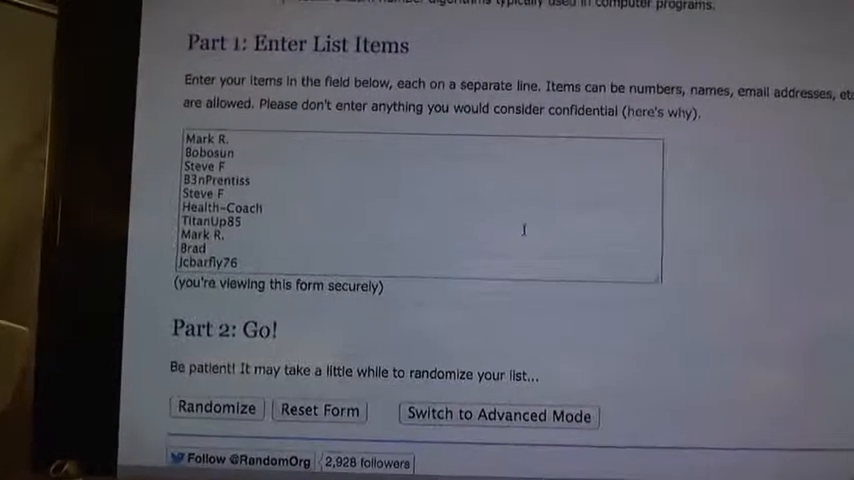
scroll("up", 3)
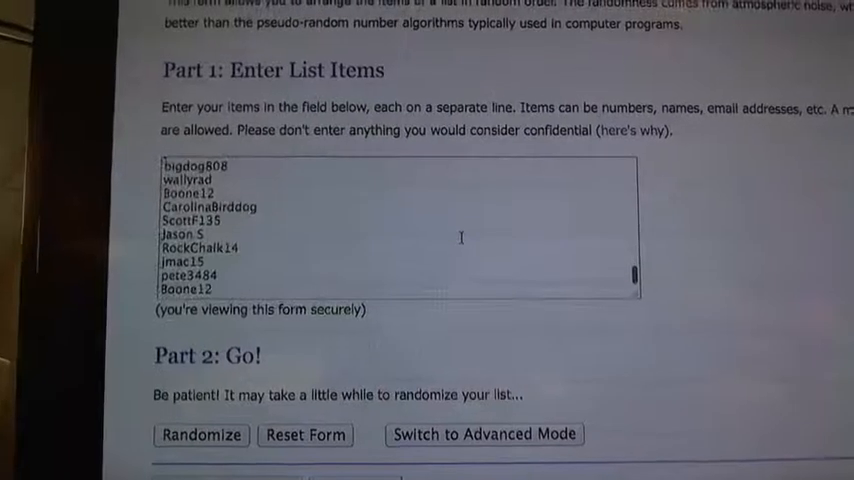
scroll("down", 3)
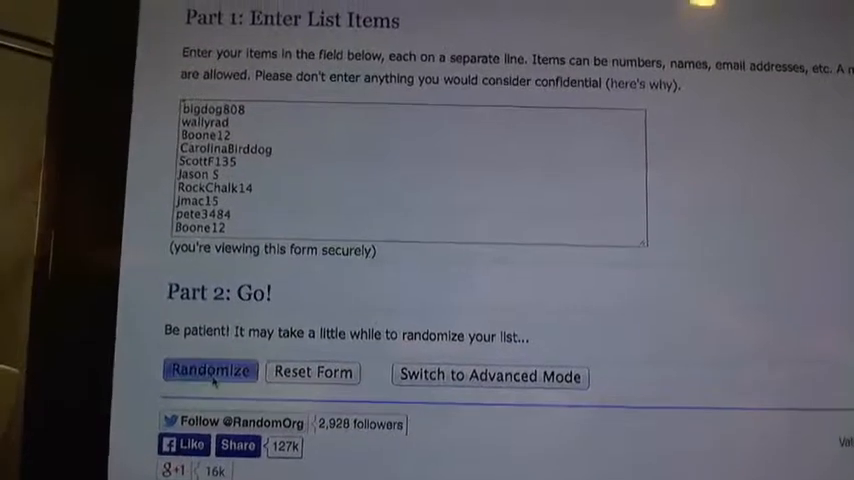
left_click(209, 371)
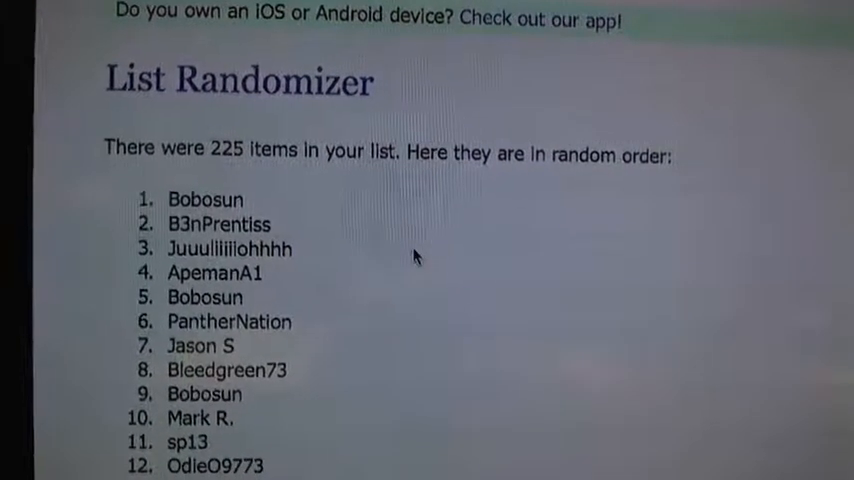
scroll("down", 3)
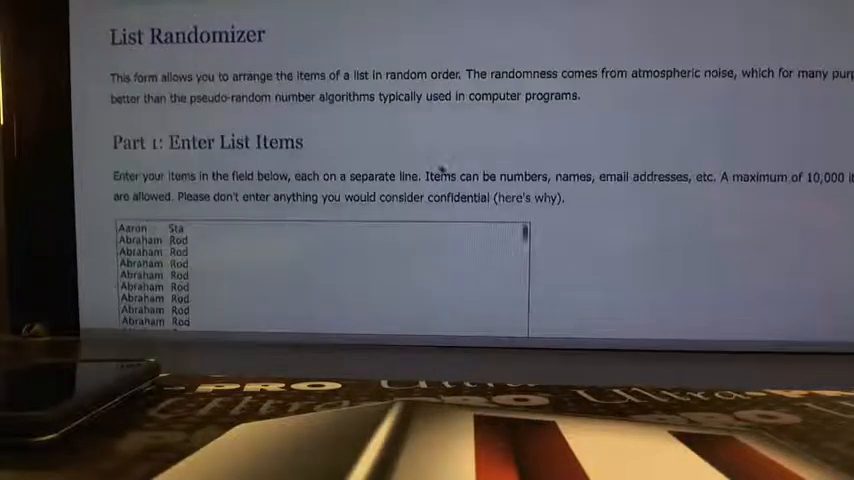
Scroll through the second name list in Part 1 to its last names.
scroll("down", 3)
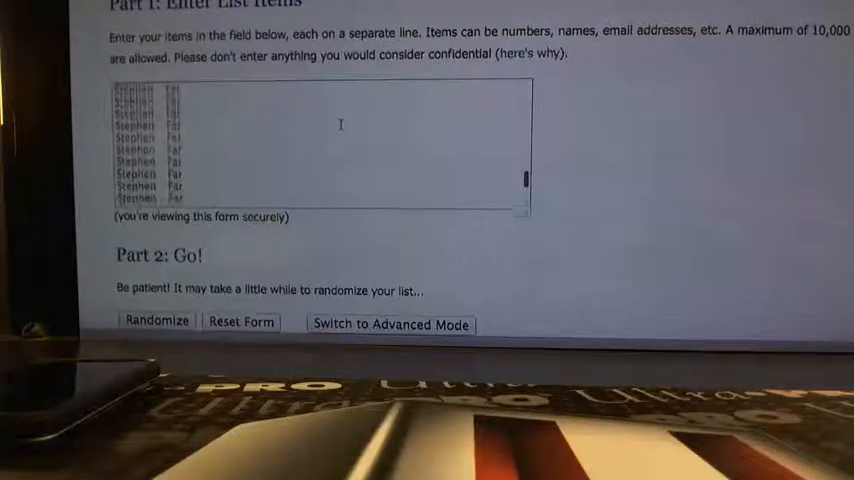
scroll("down", 3)
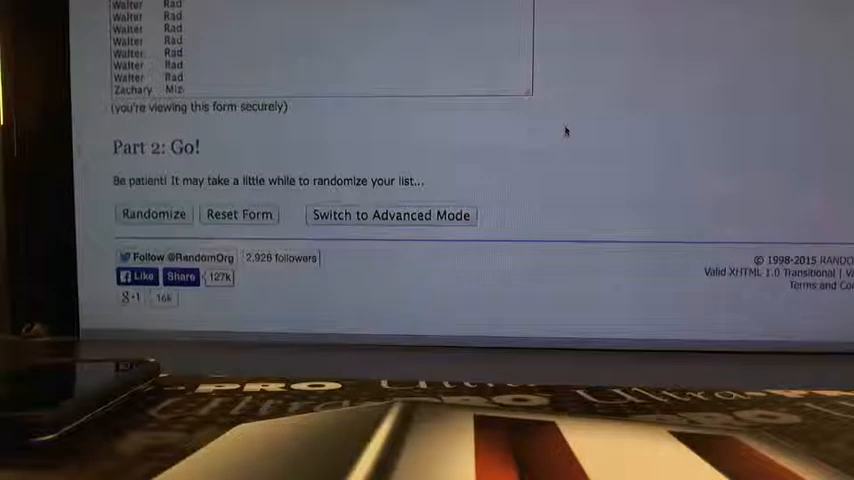
mouse_move(588, 55)
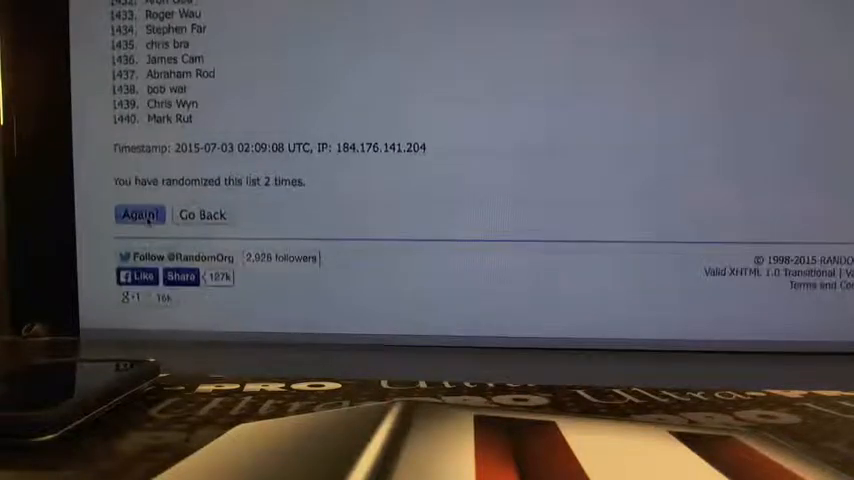
left_click(138, 215)
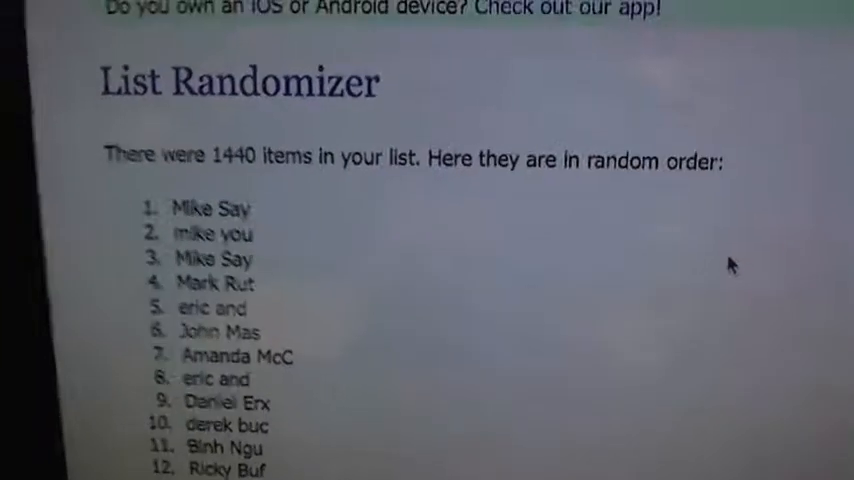
scroll("down", 3)
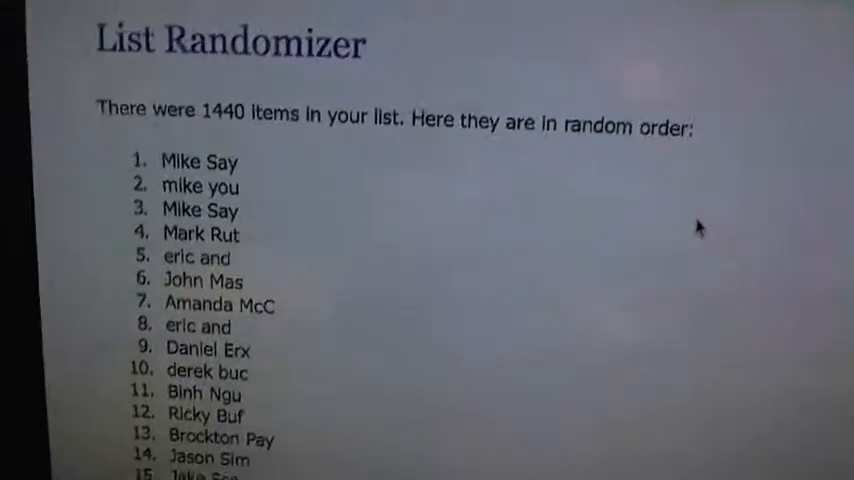
scroll("up", 3)
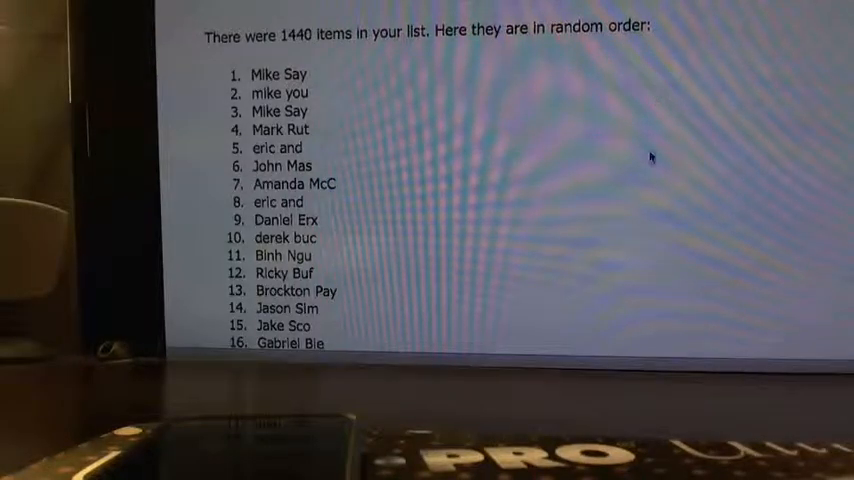
scroll("down", 3)
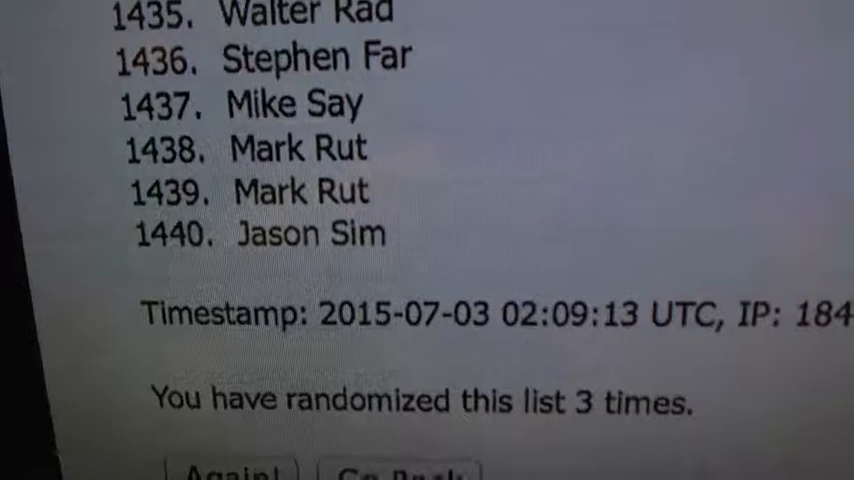
scroll("up", 3)
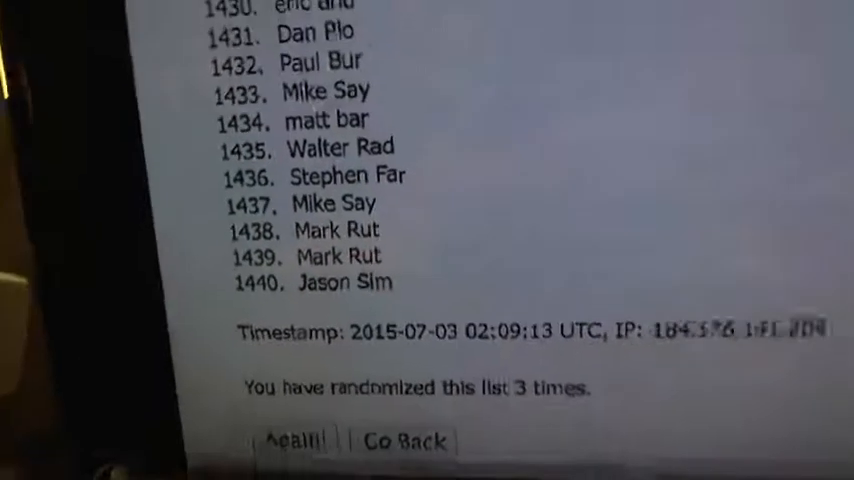